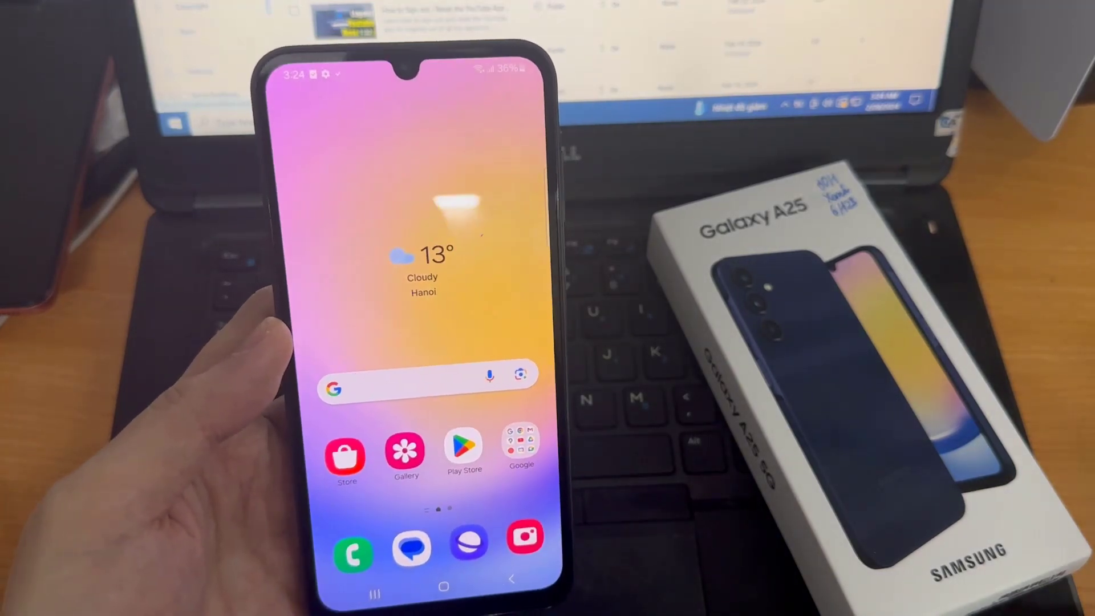
Scroll the Settings list to its end so Developer options shows below About phone
{"action": "left_click_drag", "start_coordinate": [426, 66], "coordinate": [426, 279]}
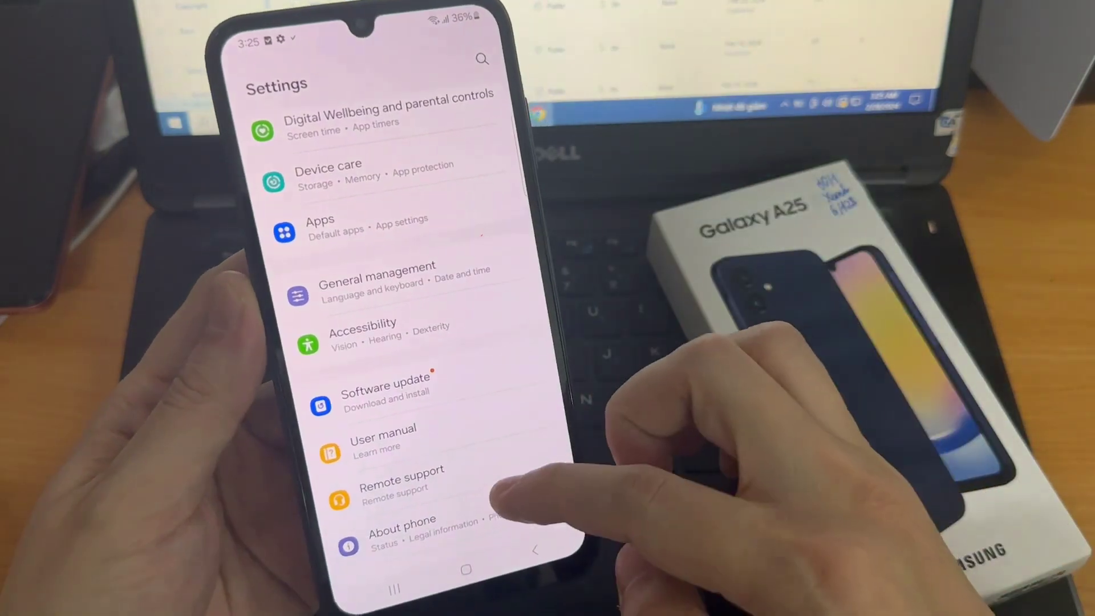
{"action": "scroll", "scroll_direction": "up", "scroll_amount": 3}
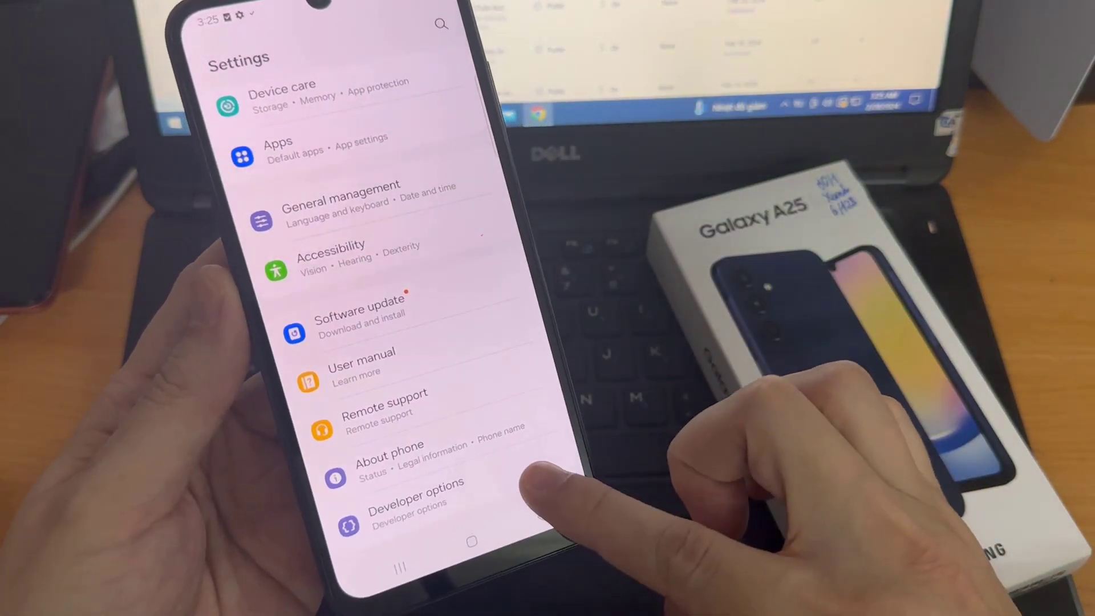